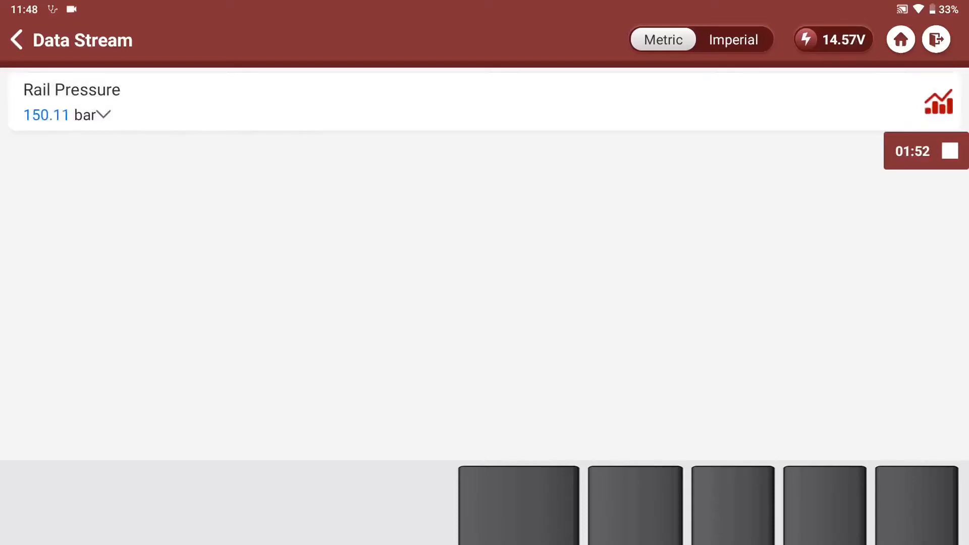
Show the live Rail Pressure graph to watch for fuel rail pressure drops.
{"action": "left_click", "coordinate": [939, 101]}
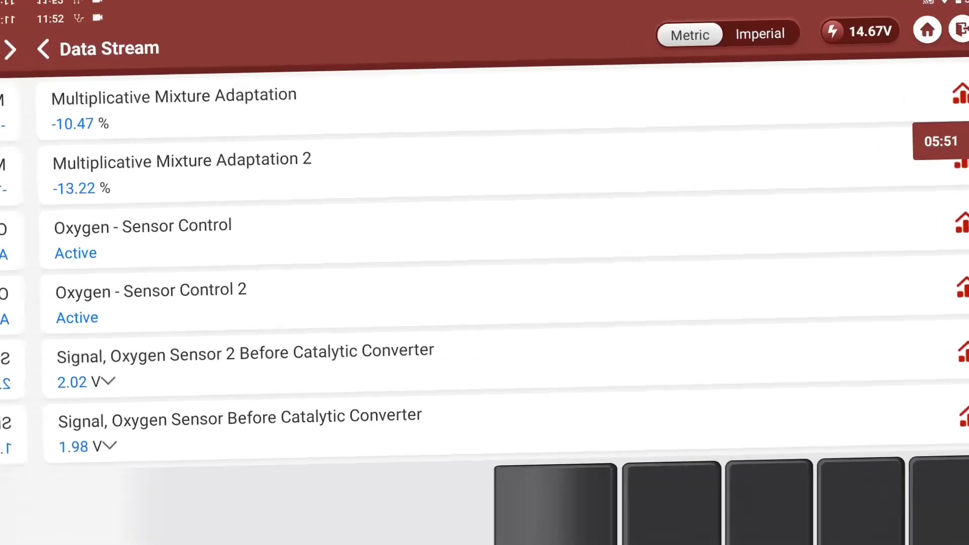
Show the live Multiplicative Mixture Adaptation fuel-trim graph (rising from about -10% to -3.95%).
{"action": "left_click", "coordinate": [173, 108]}
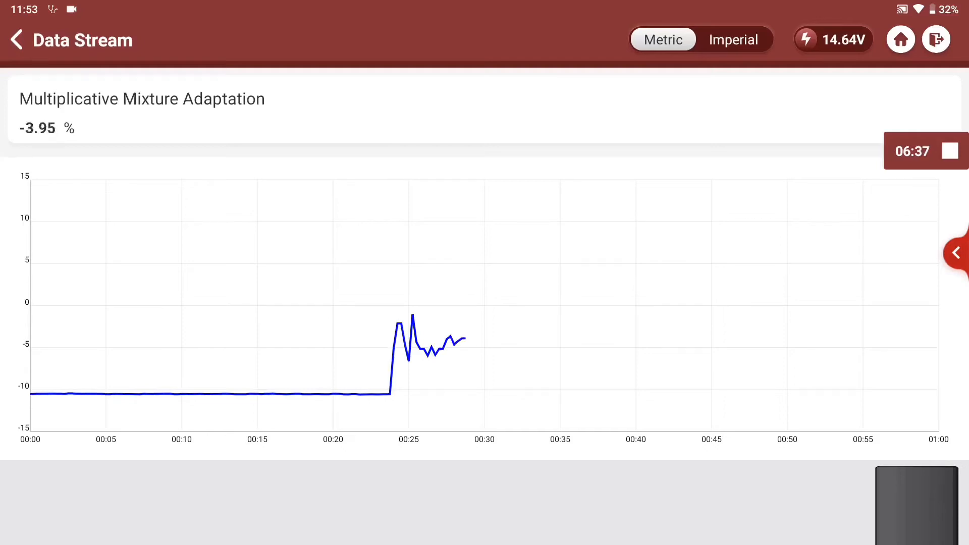